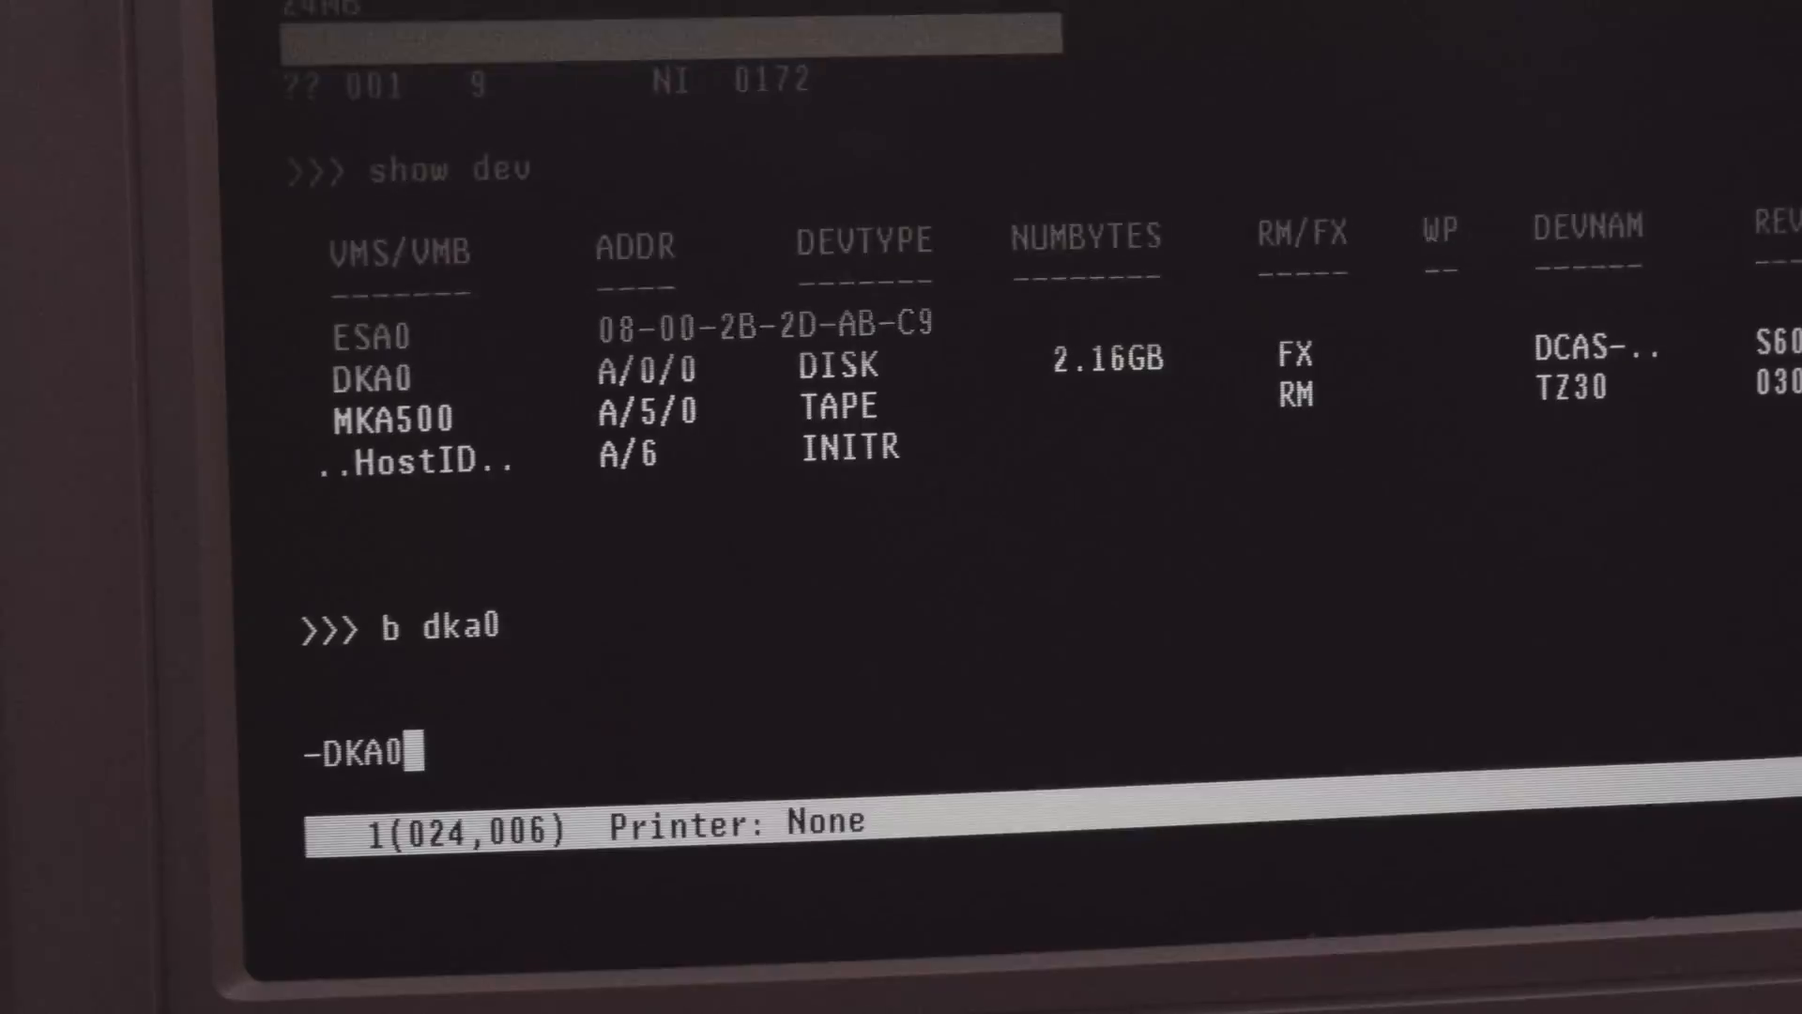
Submit 'b dka0' at the SRM >>> prompt so SYSBOOT maps SYSDUMP.DMP and PAGEFILE.SYS
key(Return)
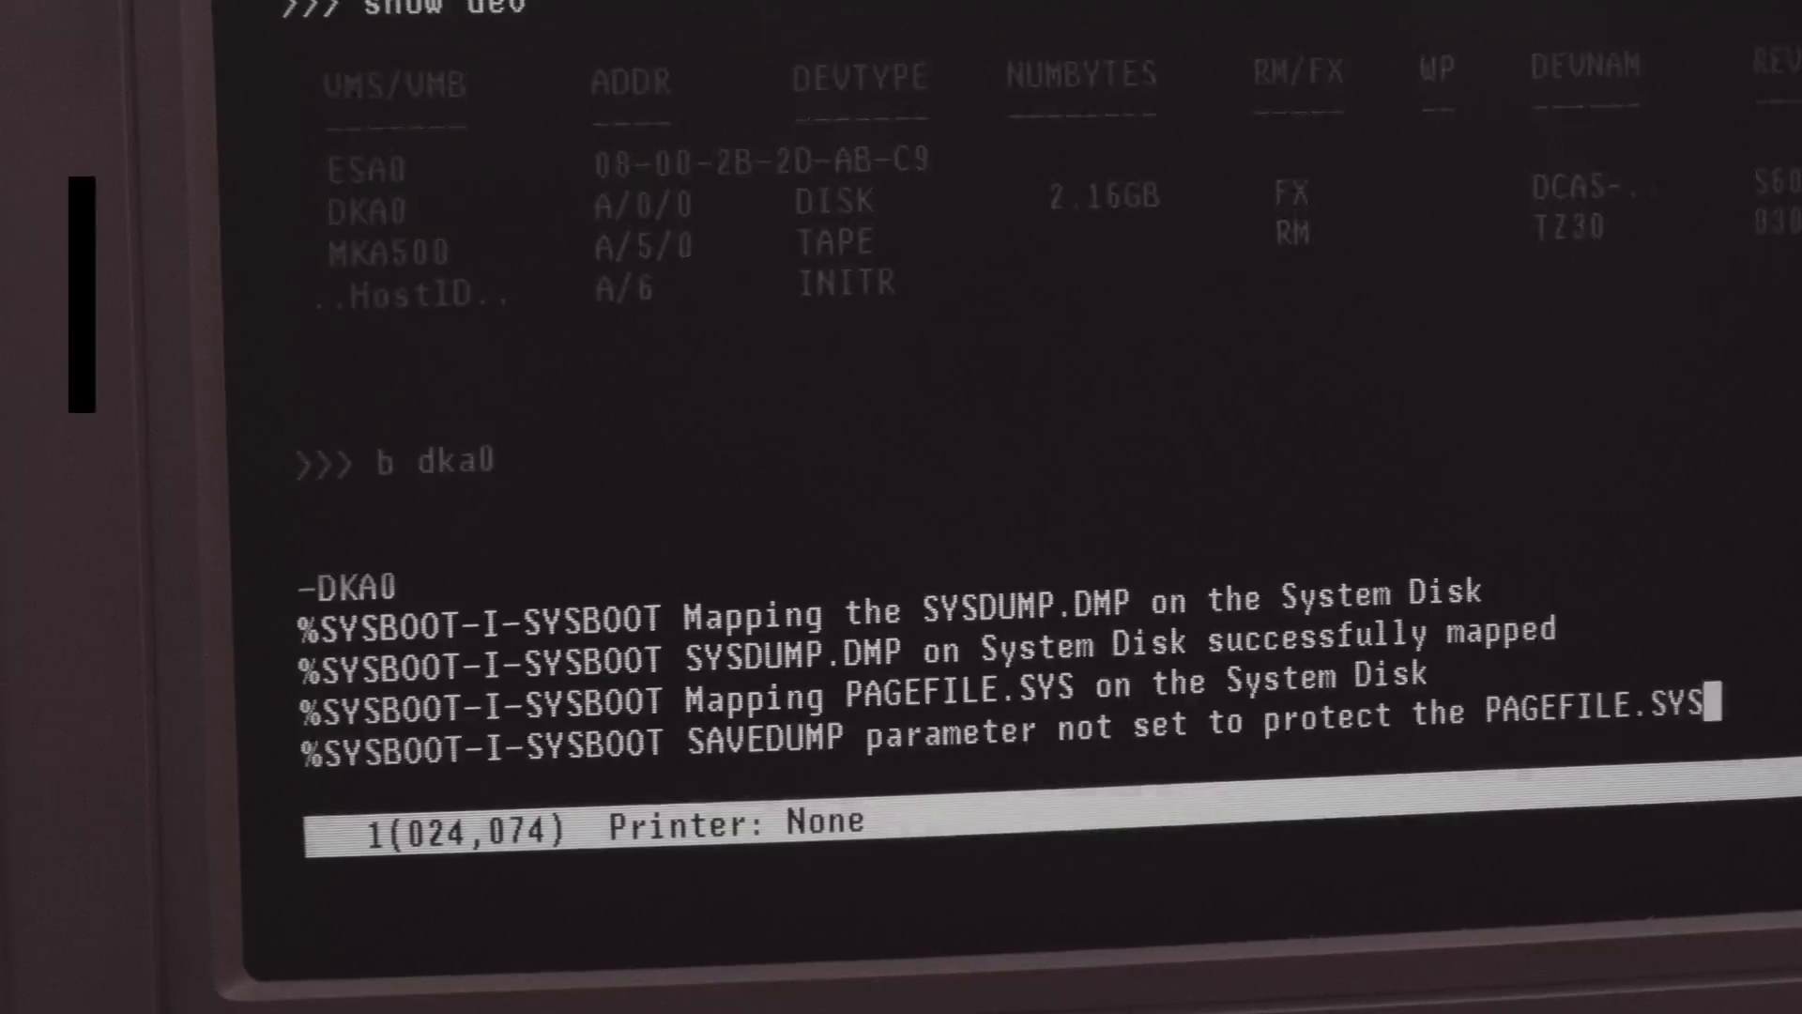